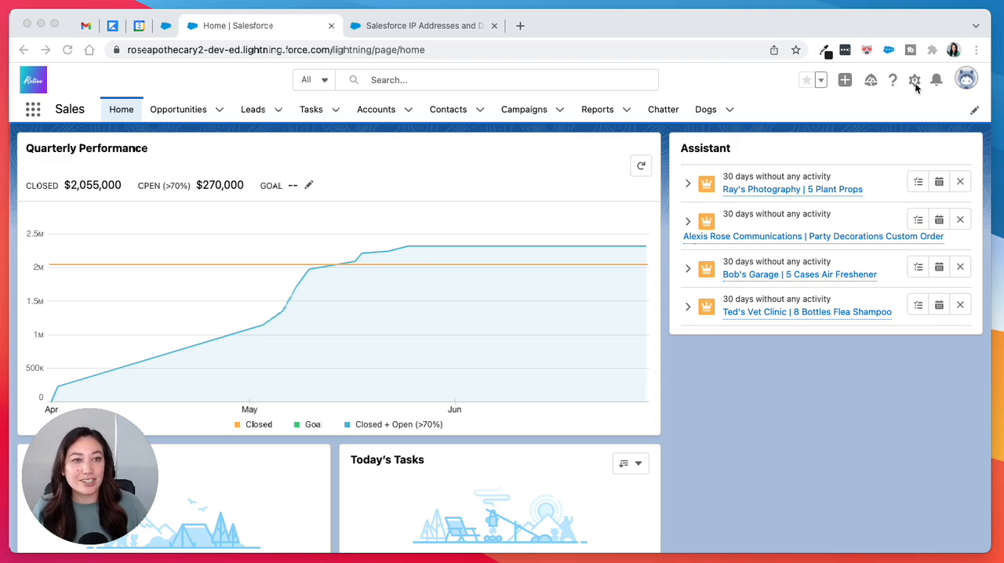
- From Setup, find Network Access via Quick Find 'network' and begin a new trusted IP range
{"action": "left_click", "coordinate": [913, 80]}
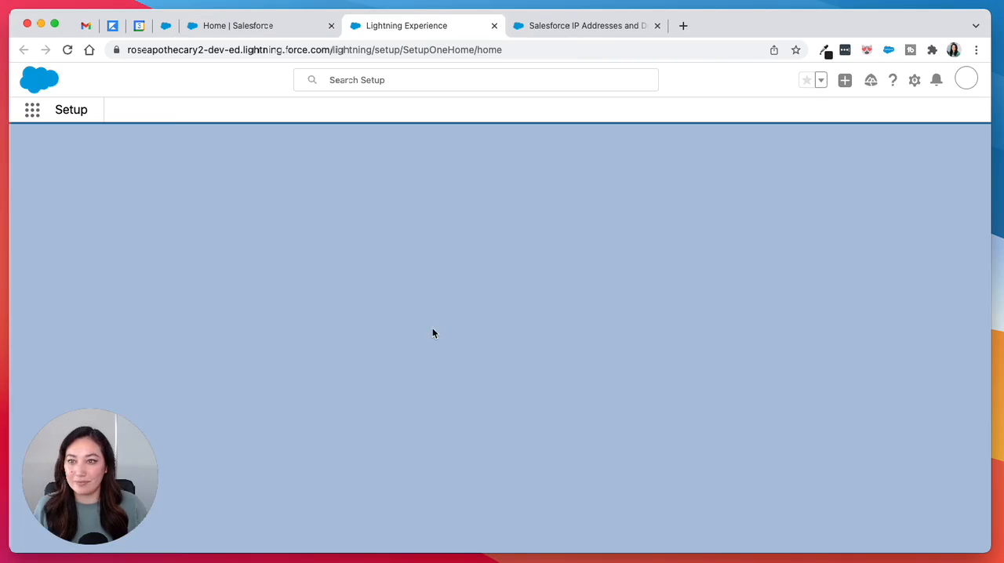
{"action": "type", "text": "network"}
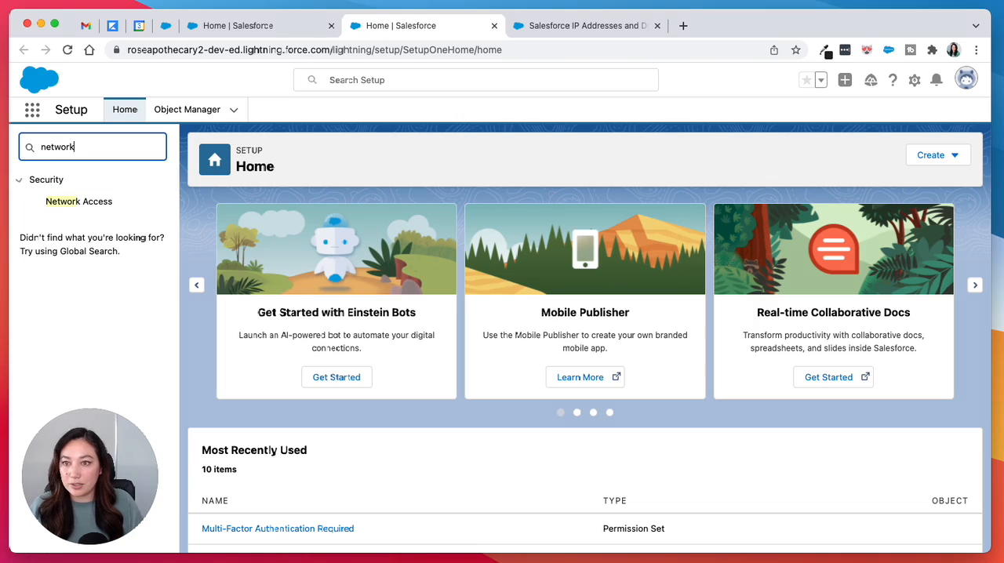
{"action": "left_click", "coordinate": [78, 201]}
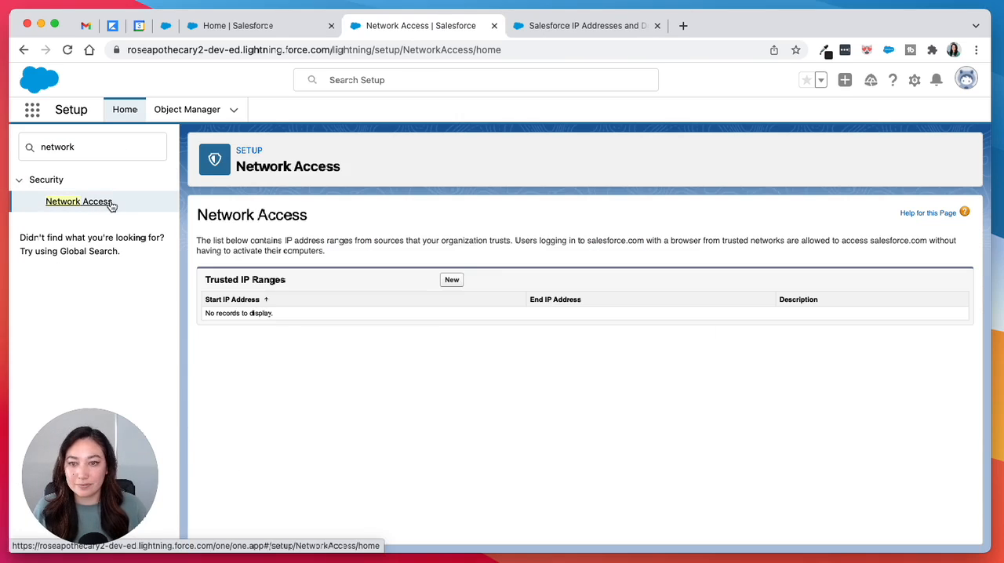
{"action": "left_click", "coordinate": [451, 280]}
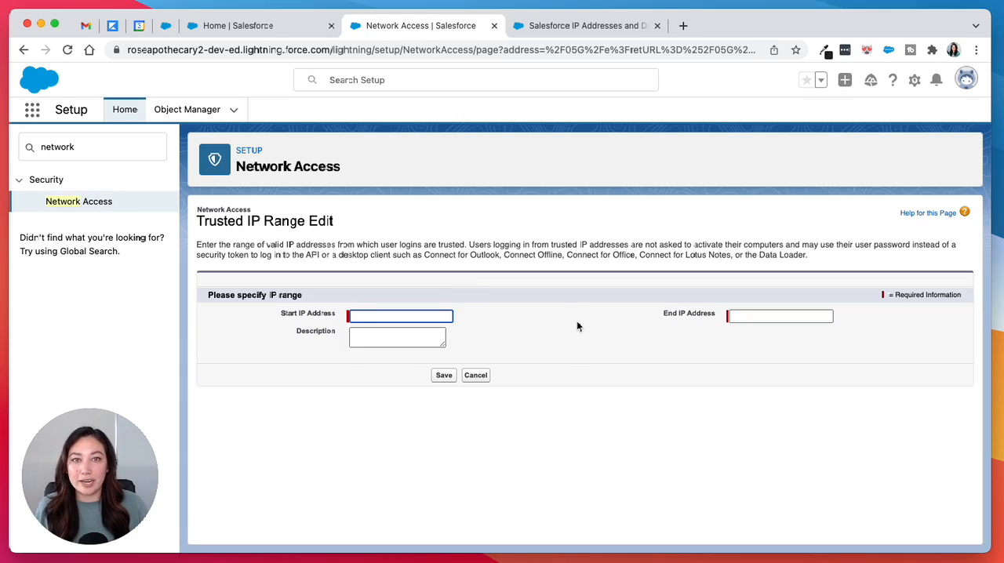
{"action": "left_click", "coordinate": [584, 25]}
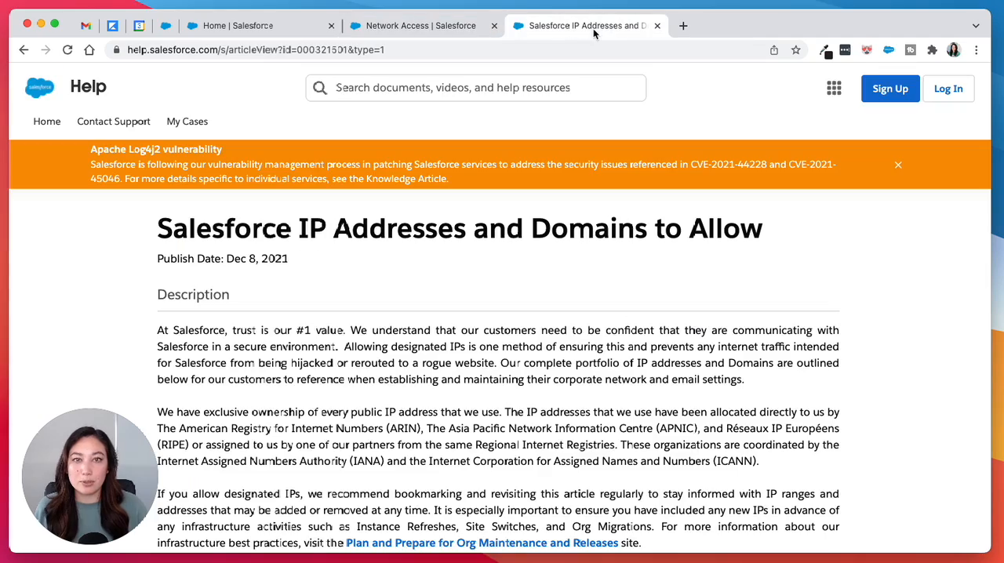
{"action": "scroll", "scroll_direction": "down", "scroll_amount": 3}
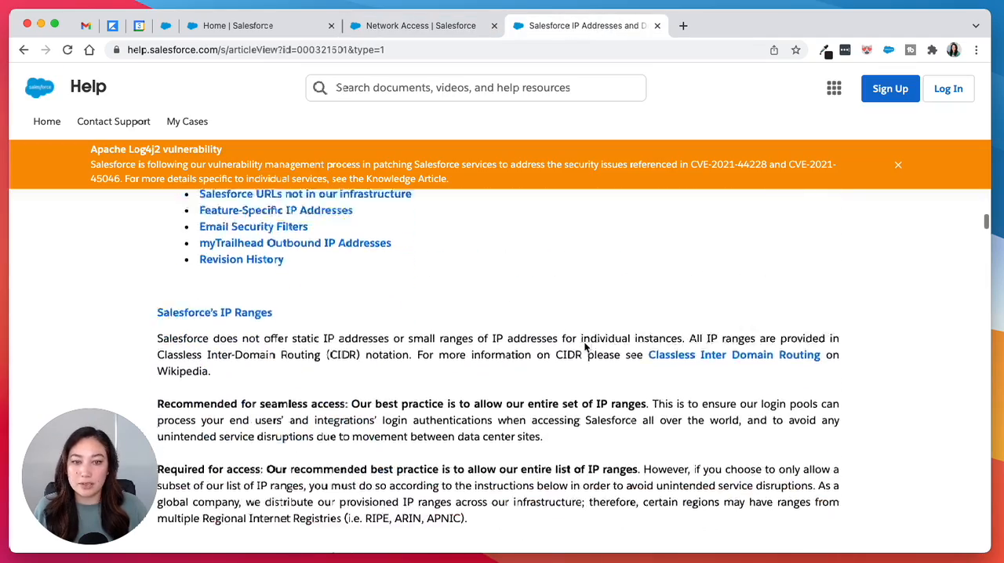
{"action": "scroll", "scroll_direction": "down", "scroll_amount": 3}
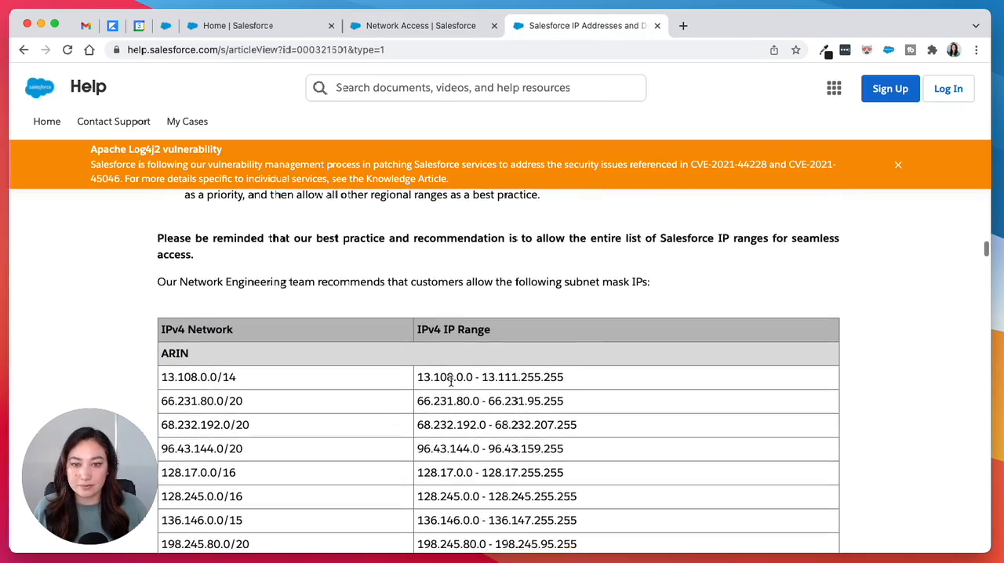
{"action": "left_click", "coordinate": [420, 25]}
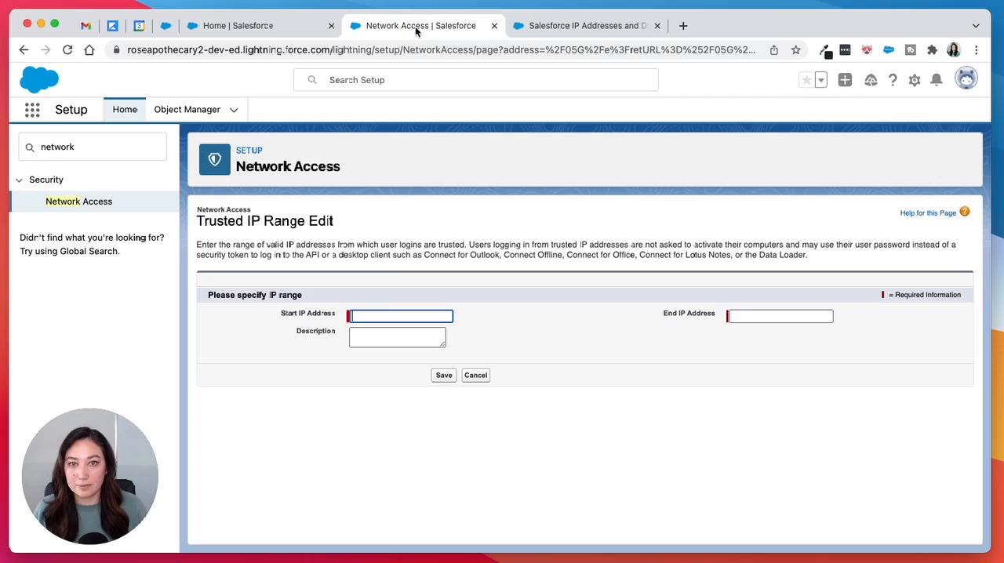
- Set Start and End IP Address to 13.108.0.0 and save the trusted range
{"action": "left_click", "coordinate": [583, 25]}
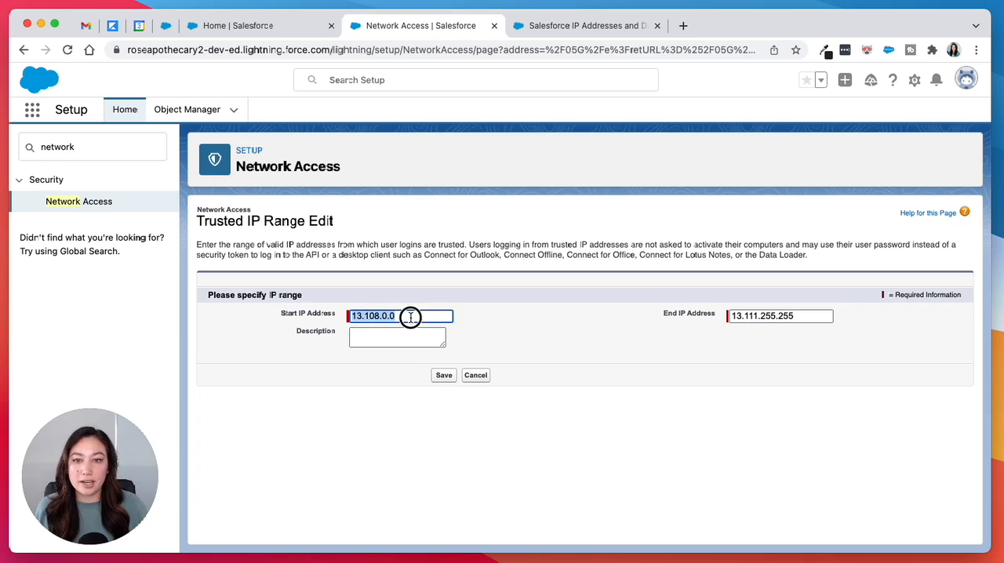
{"action": "left_click", "coordinate": [778, 316]}
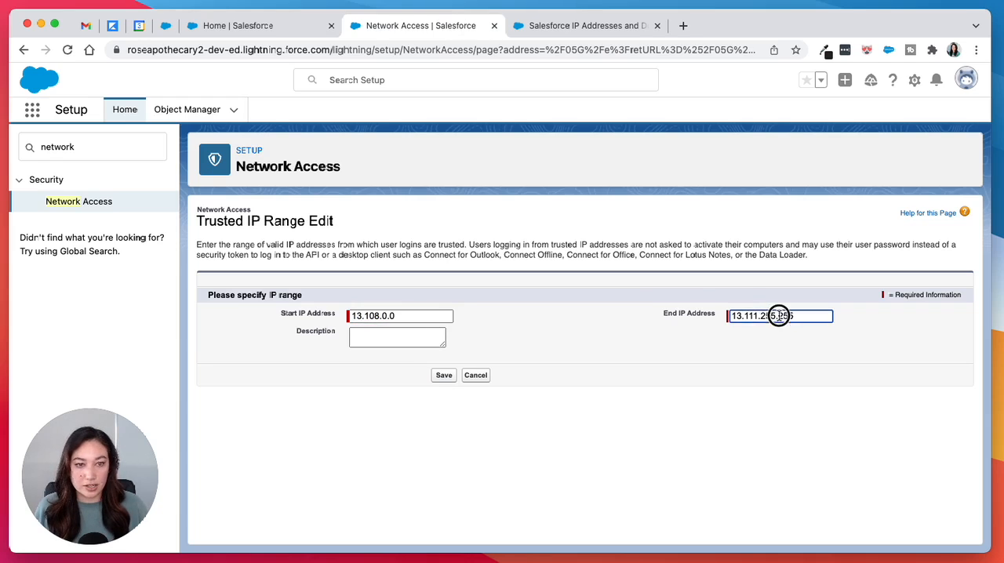
{"action": "type", "text": "13.108.0.0"}
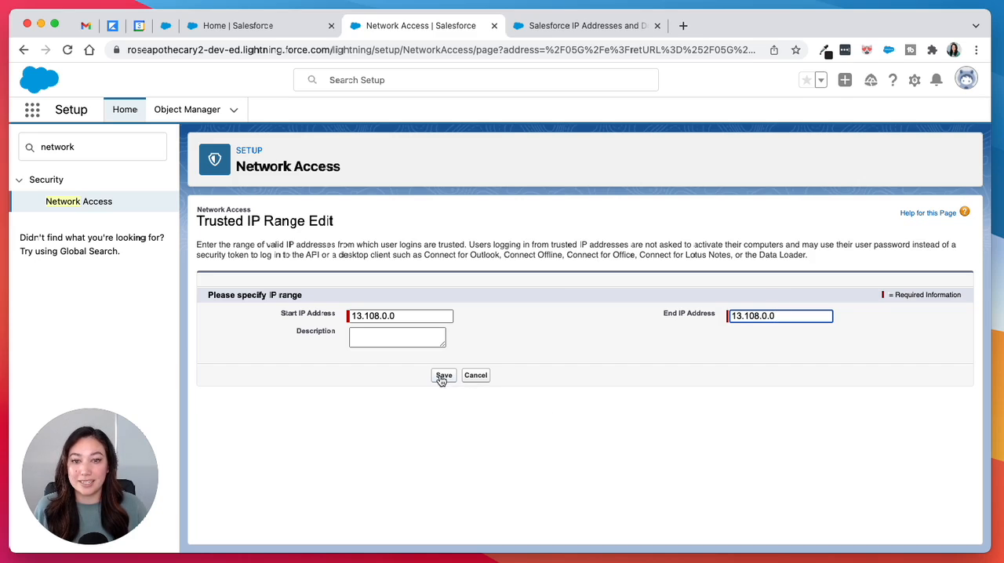
{"action": "left_click", "coordinate": [443, 374]}
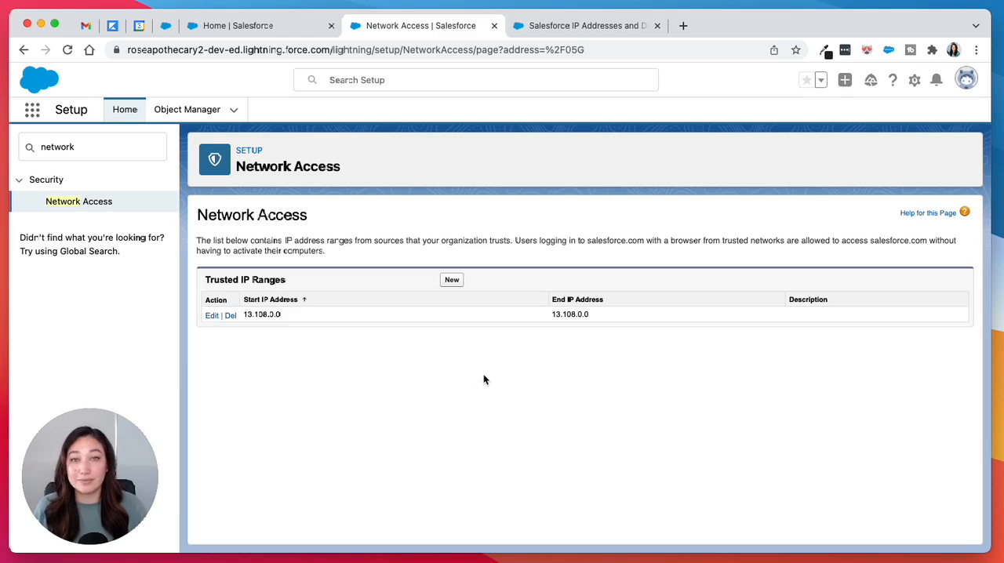